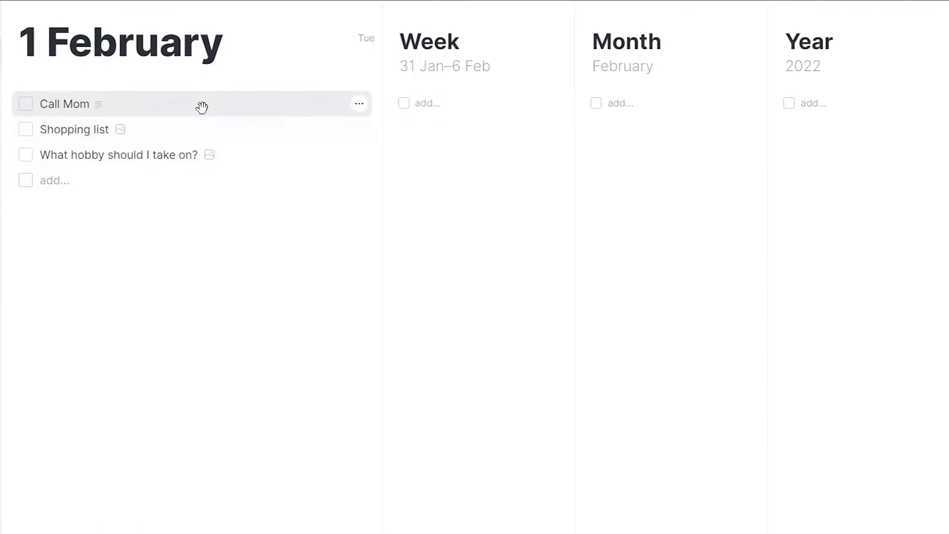
Close the open Shopping list and hobby goal notes to clear the Today view.
left_click(63, 104)
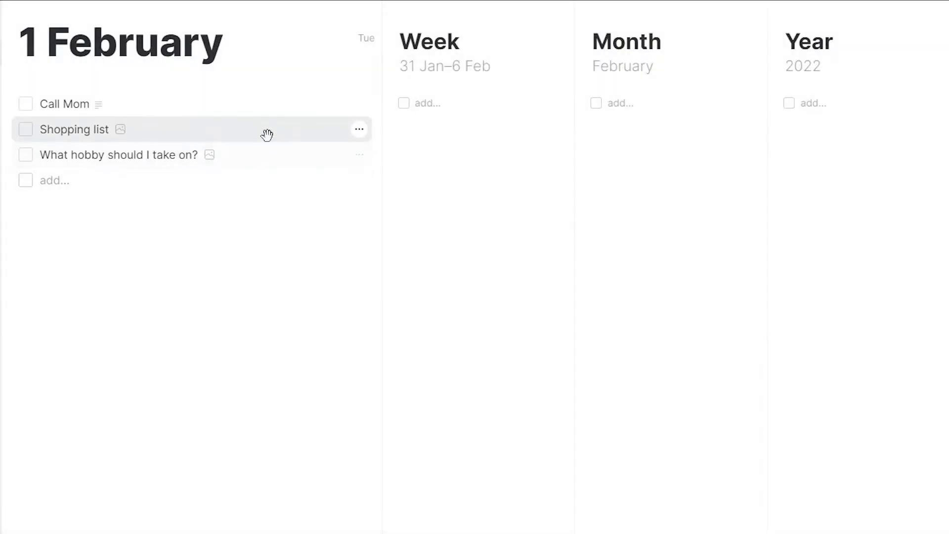
left_click(74, 128)
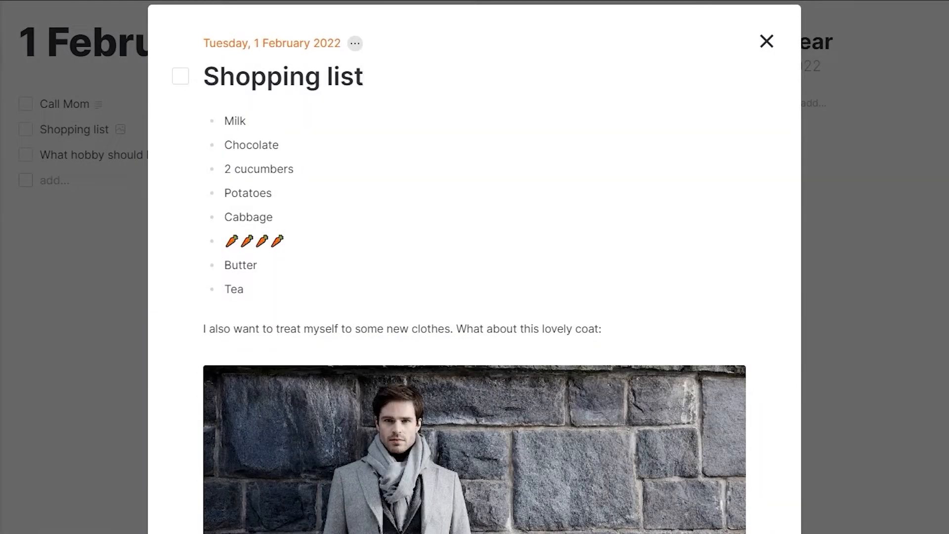
left_click(88, 155)
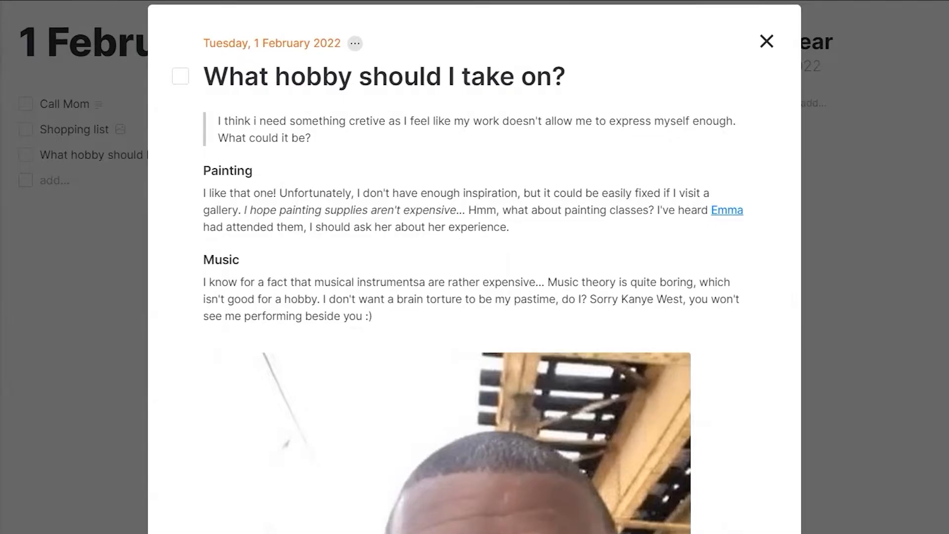
left_click(765, 41)
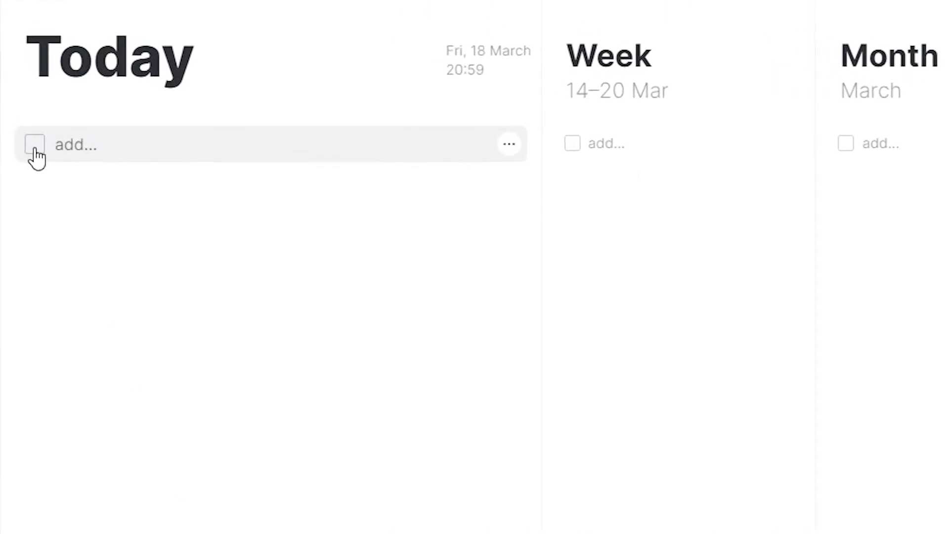
Add the goals 'Tidy my room', 'Brush teeth' and 'Do the evening routine' to Today.
type("Tidy my room")
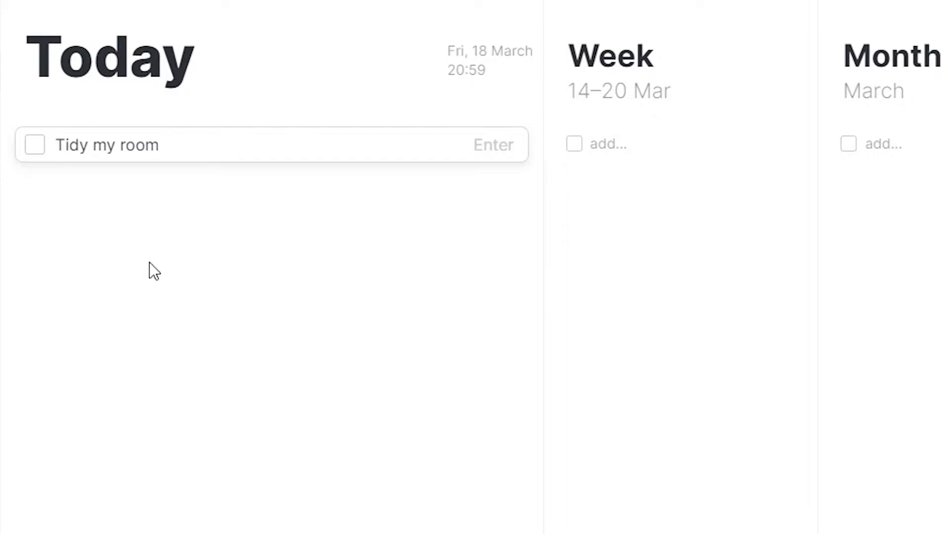
key("Enter")
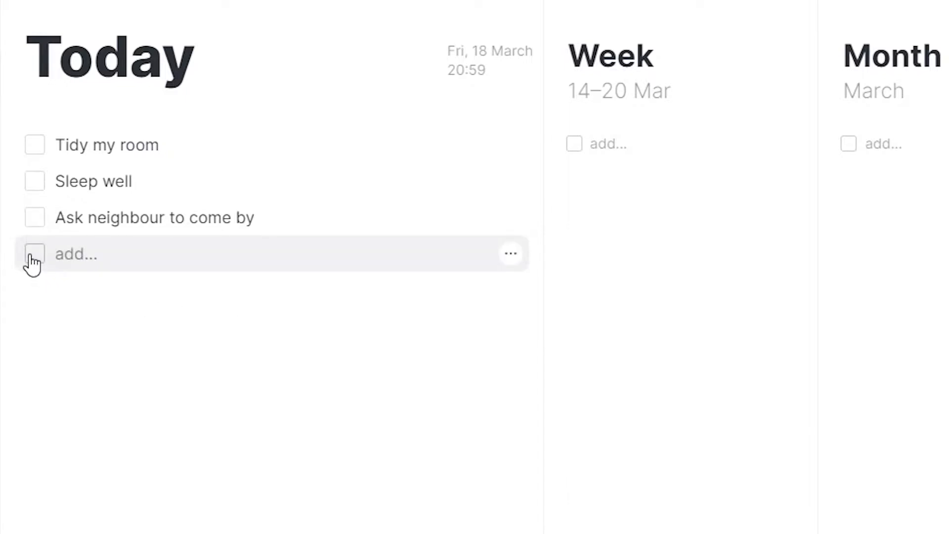
type("Brush t")
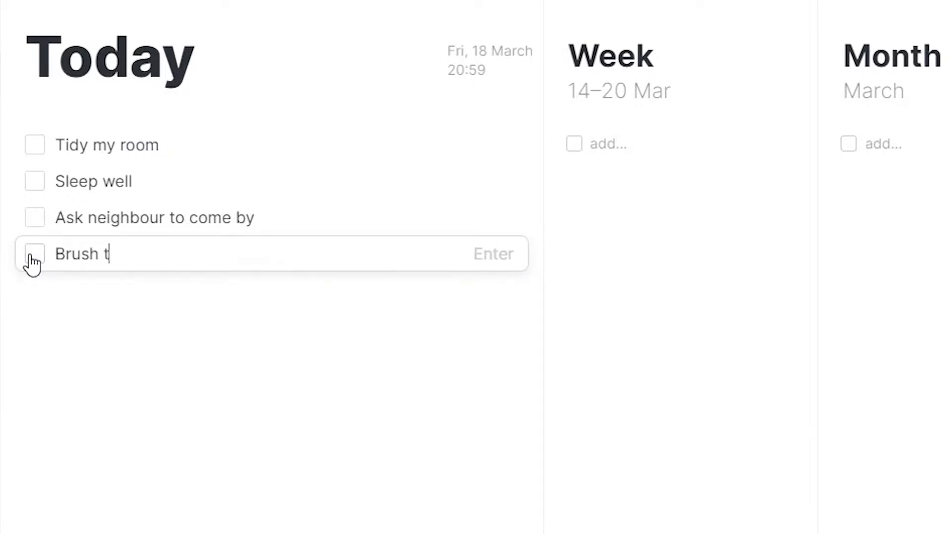
key("Enter")
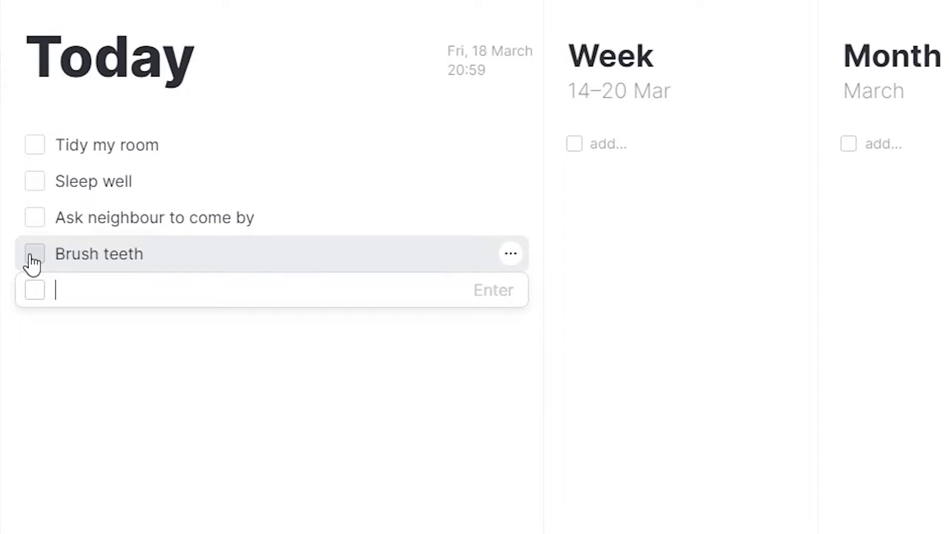
type("Do the even")
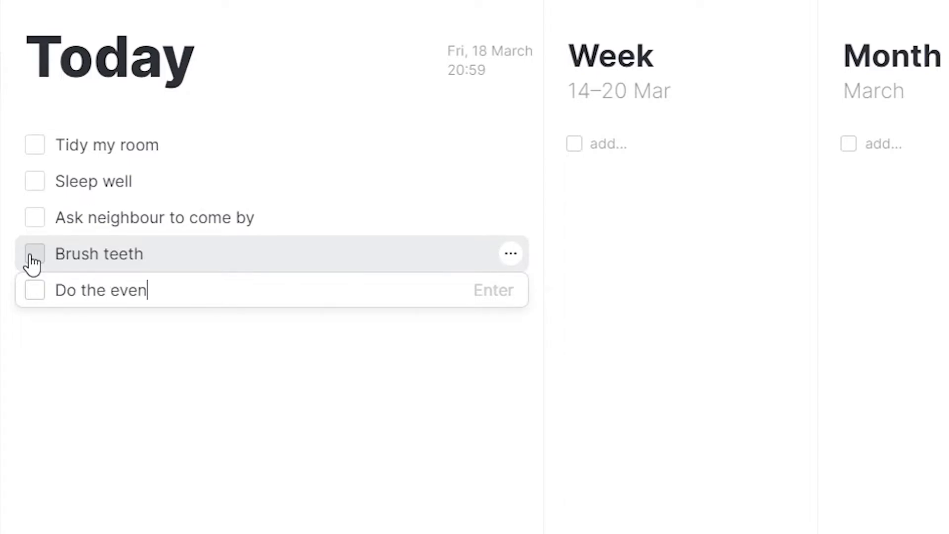
type("ing routine")
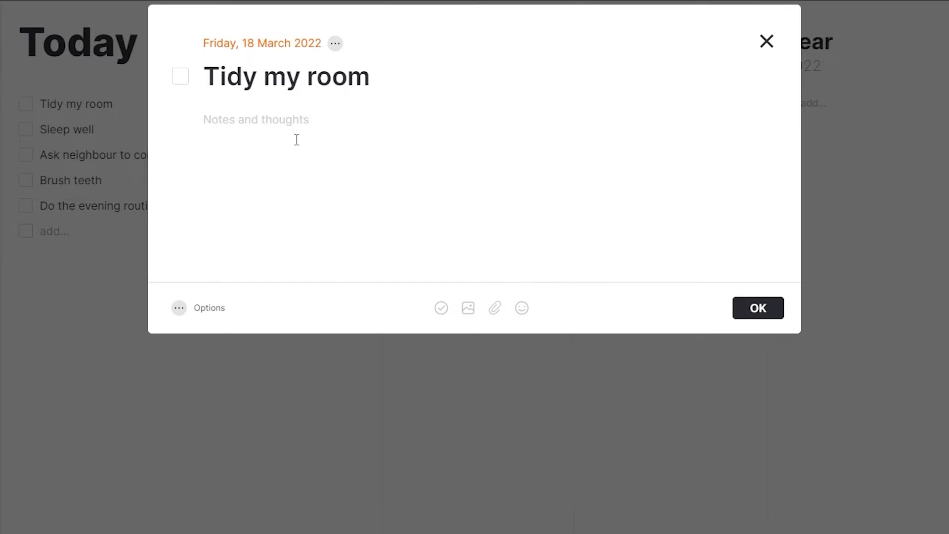
Write the note 'Lorem ipsum dolor sit' on the Tidy my room goal and save it.
left_click(254, 120)
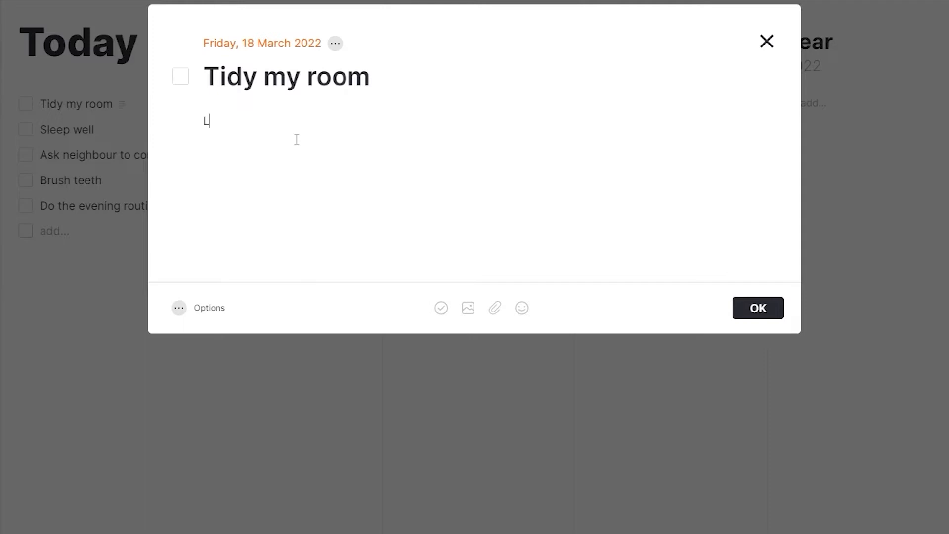
type("Lorem ipsu")
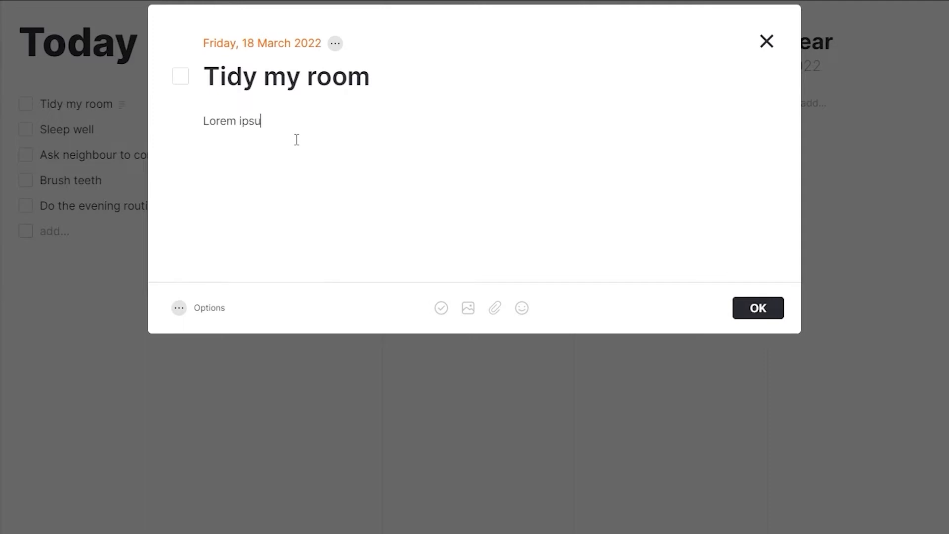
type("m dolor sit")
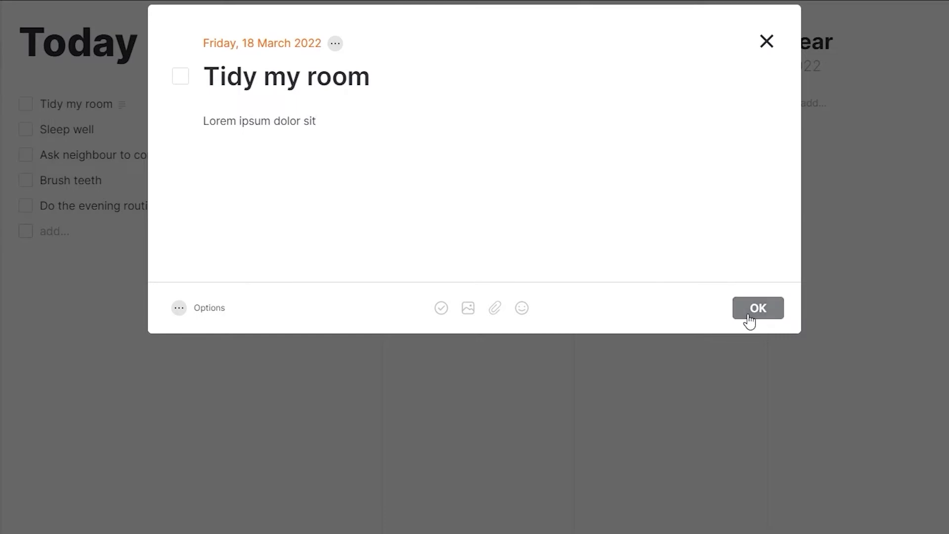
left_click(758, 307)
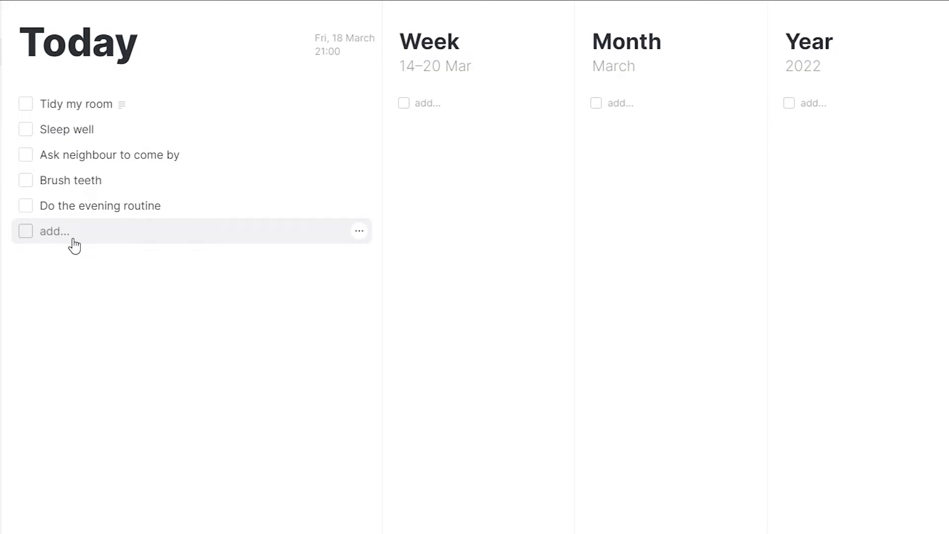
Check off 'Tidy my flat' and 'Sleep well' as done.
left_click(51, 230)
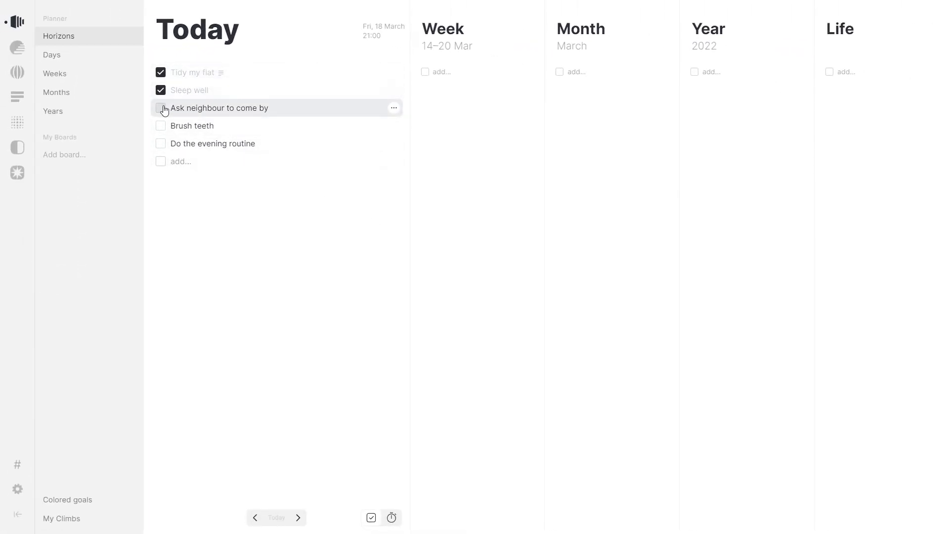
Check off the remaining goals so all five are done and confetti plays.
left_click(162, 143)
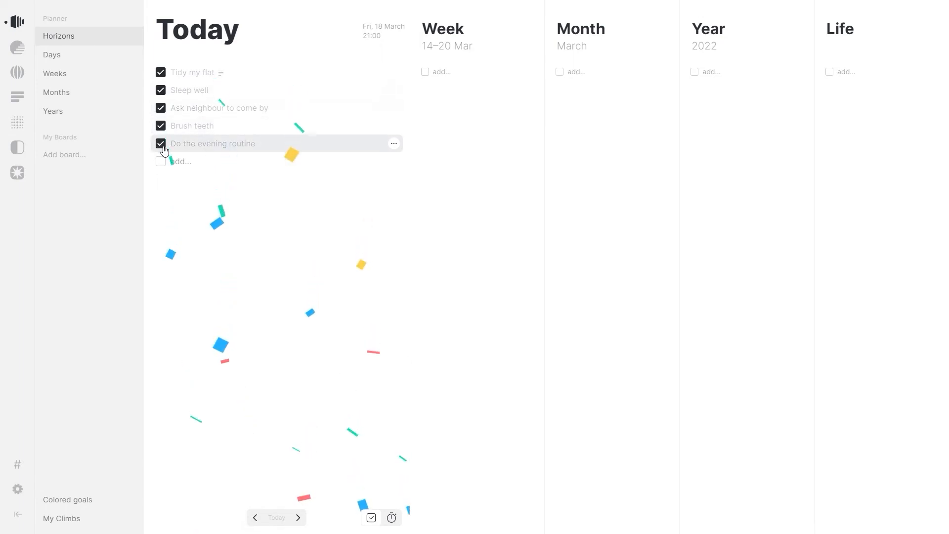
left_click(161, 143)
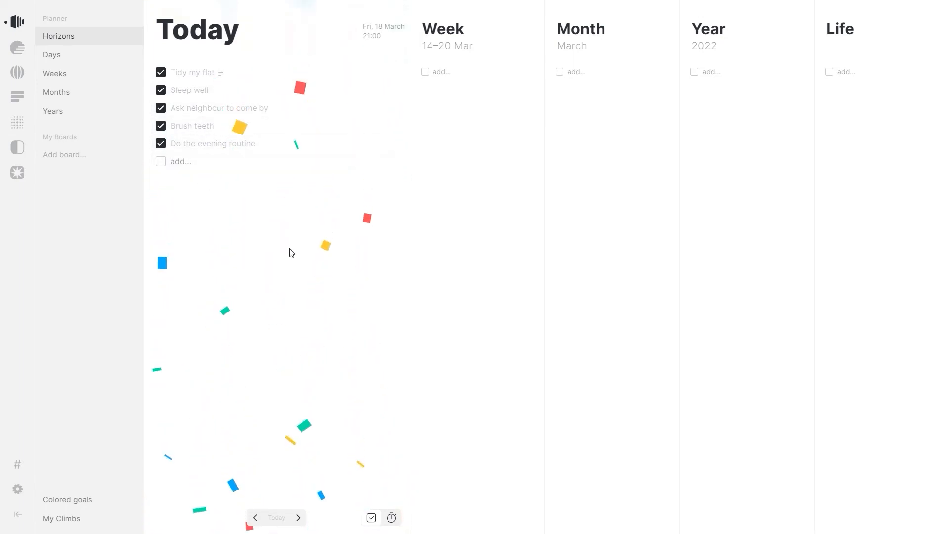